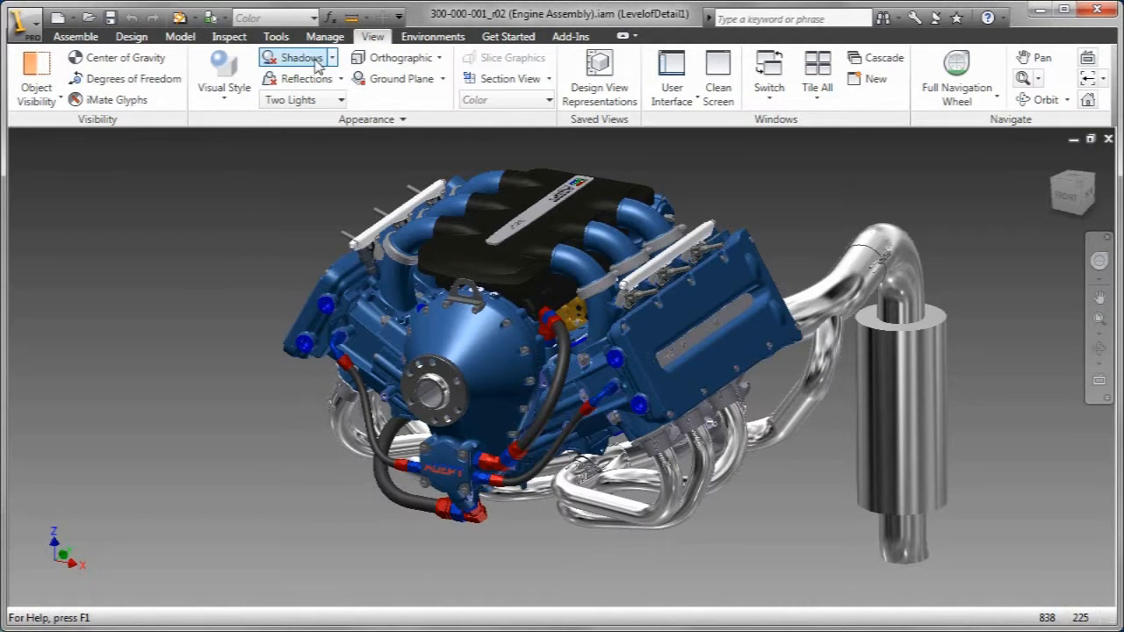
Turn on shadows, perspective projection and a ground plane beneath the engine.
left_click(397, 56)
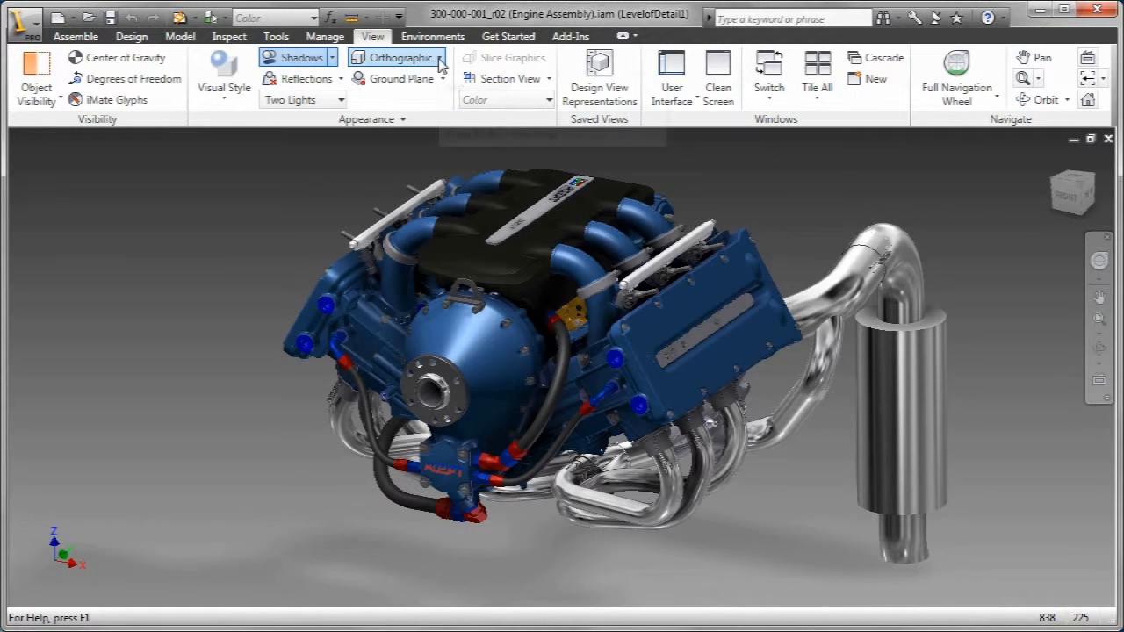
left_click(397, 56)
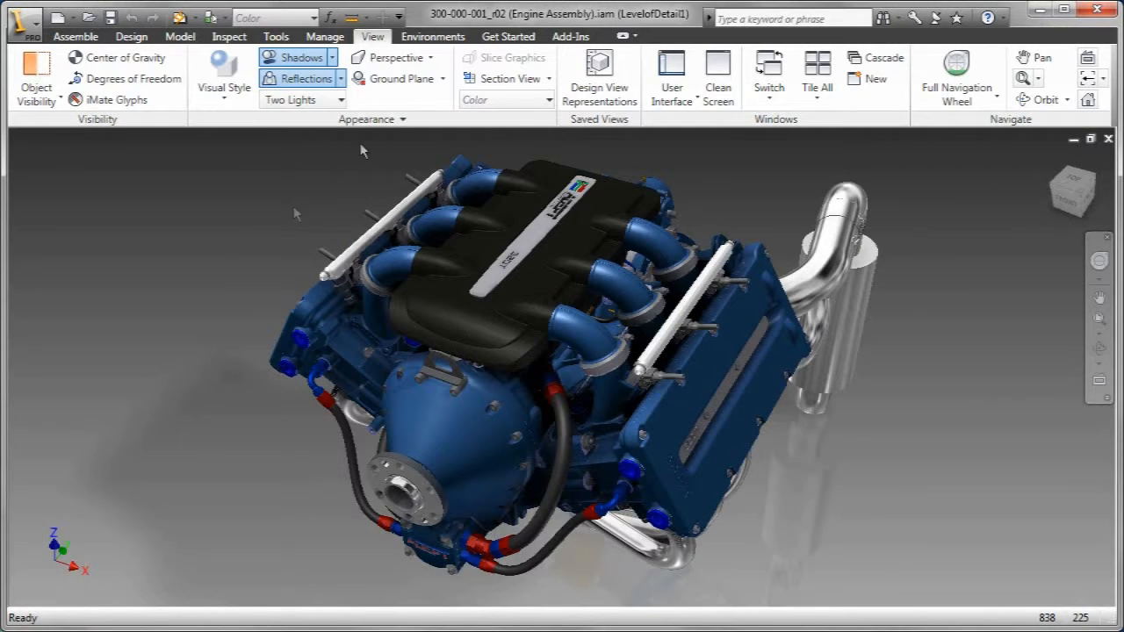
left_click(397, 77)
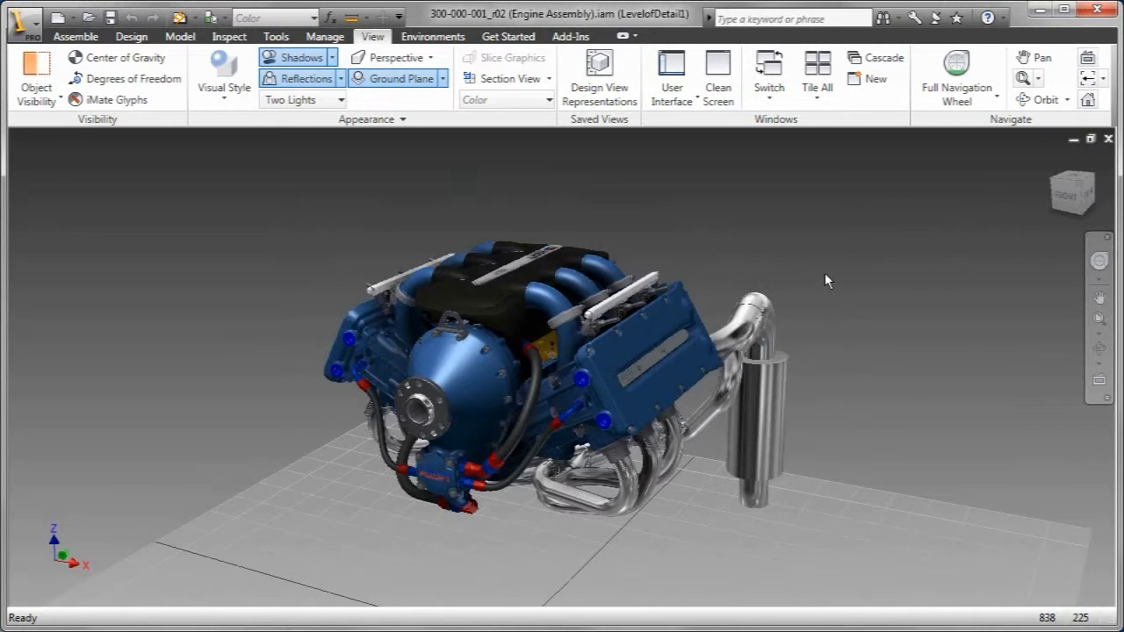
Preview the engine in Shaded style, back to Realistic, then Wireframe with Hidden Edges.
left_click(223, 74)
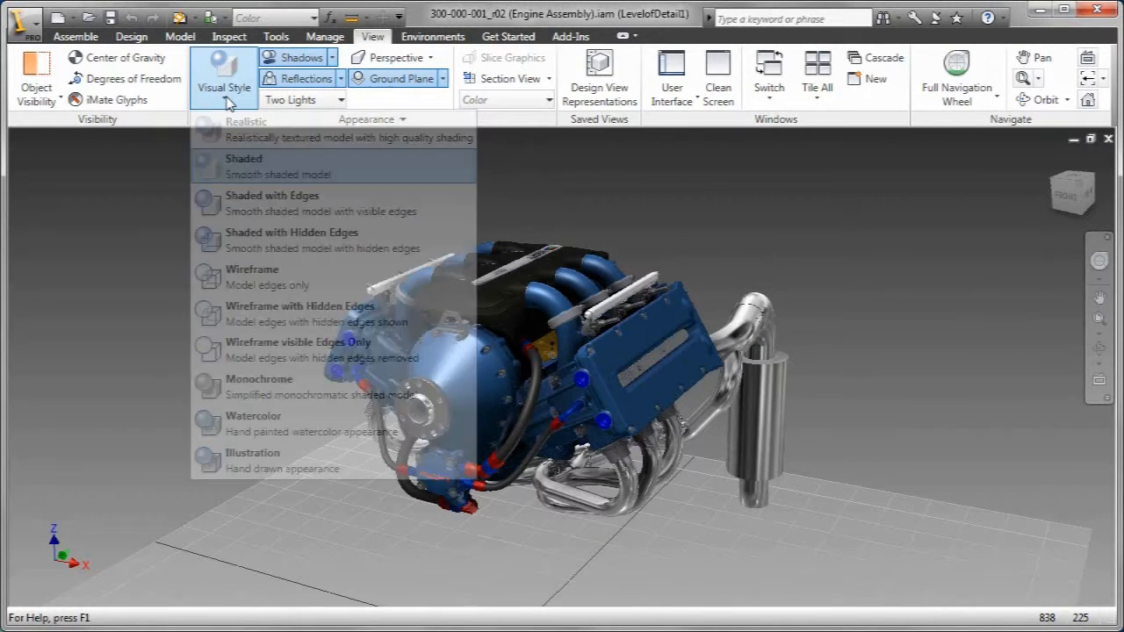
left_click(243, 165)
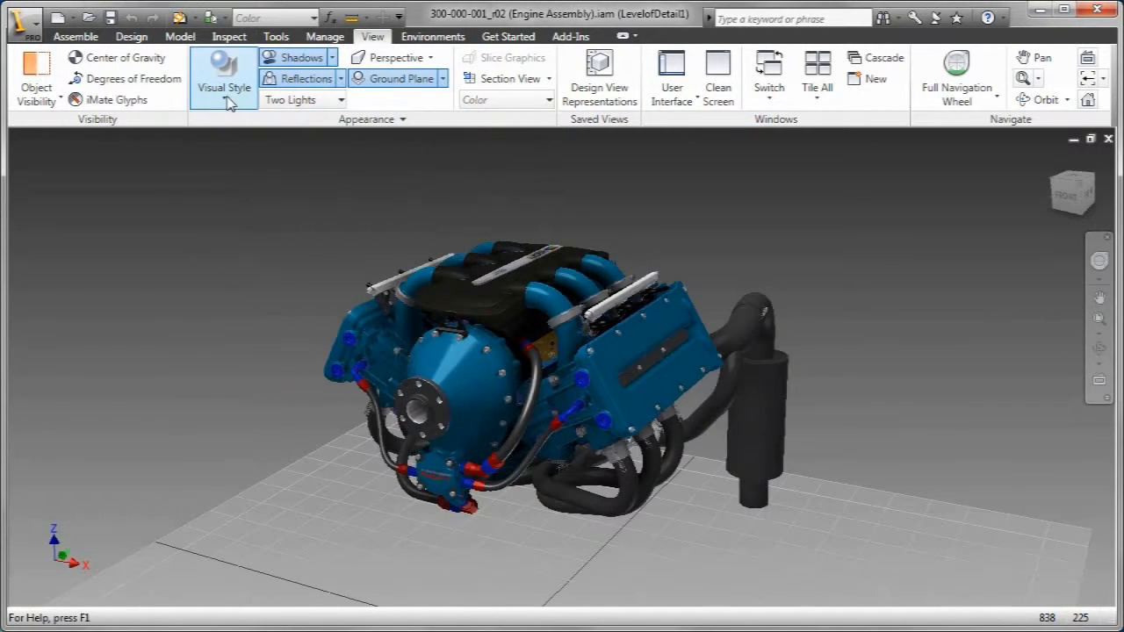
left_click(224, 74)
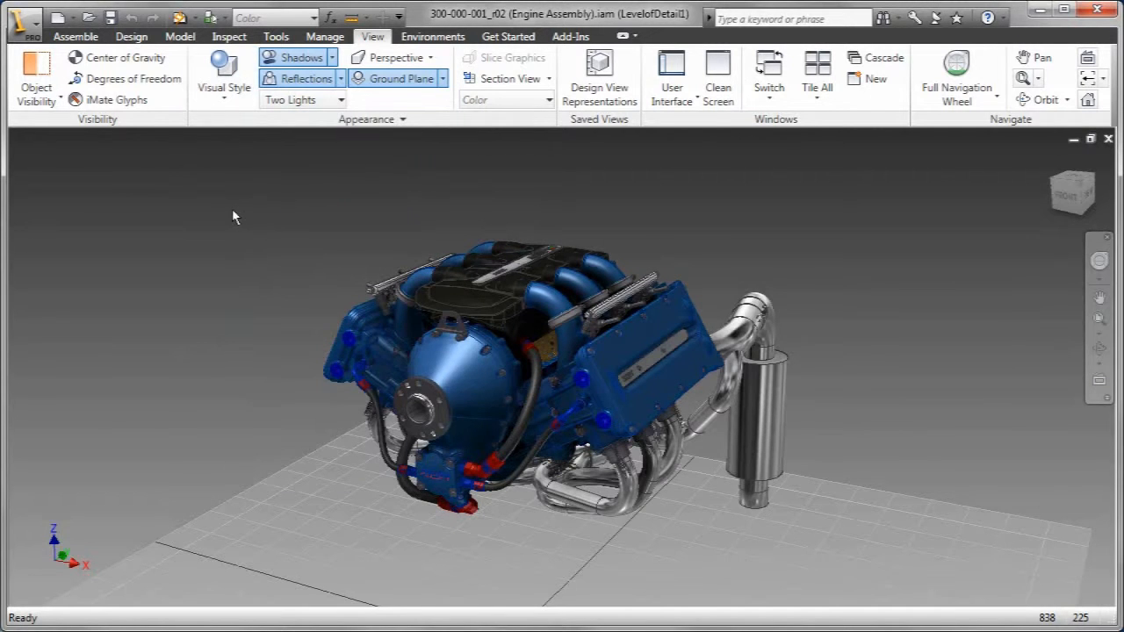
left_click(223, 74)
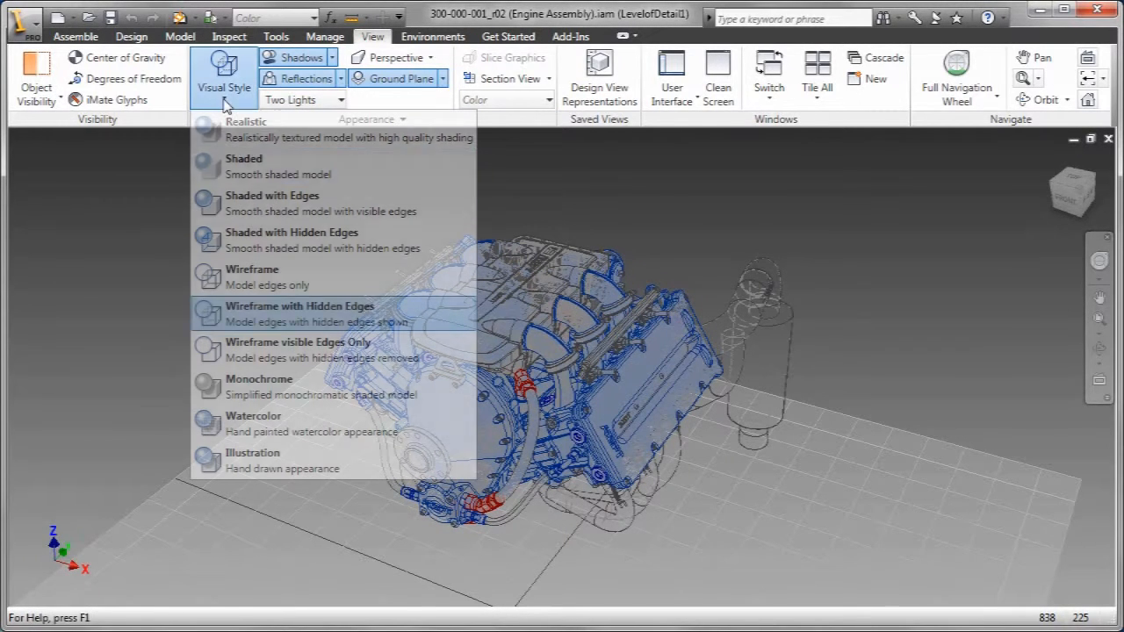
left_click(298, 312)
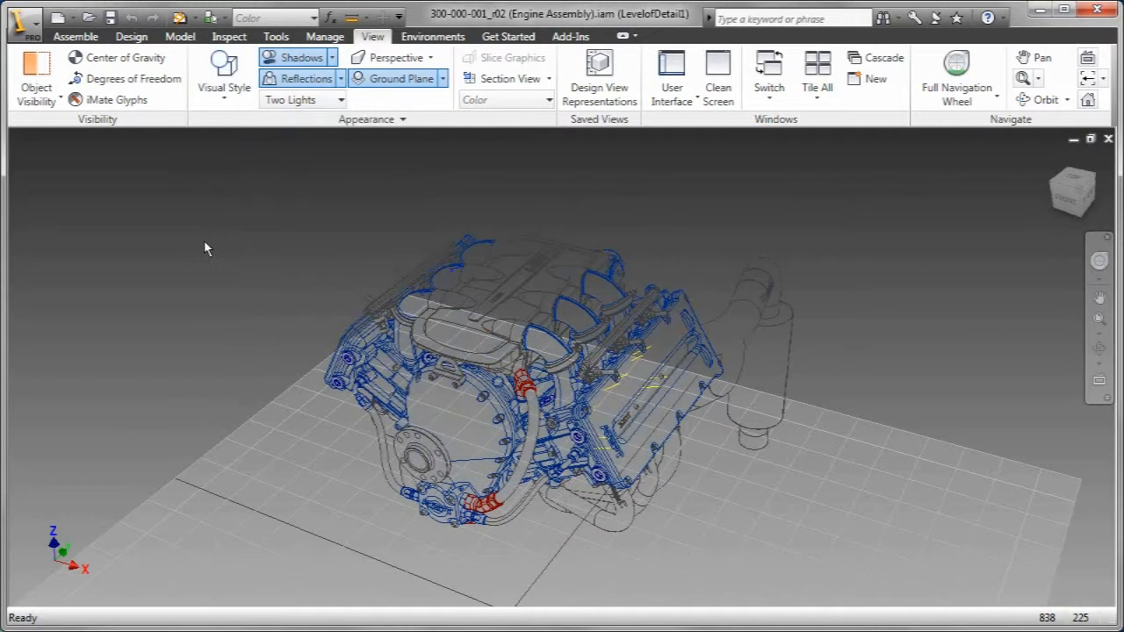
Preview the engine in Watercolor style, then return to the Realistic visual style.
left_click(223, 74)
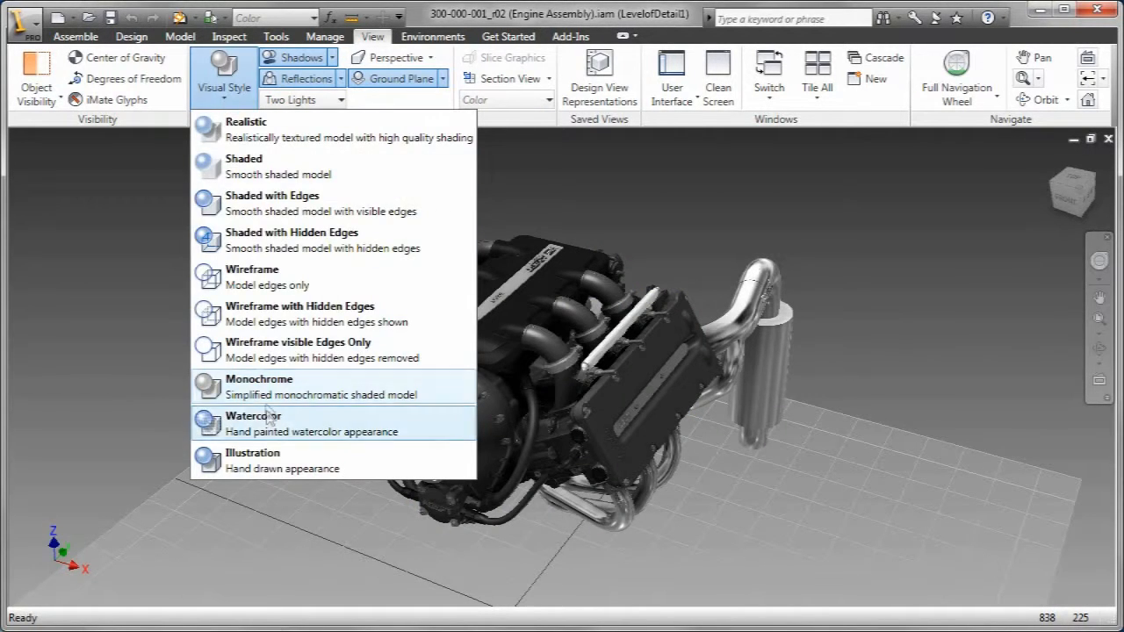
left_click(253, 415)
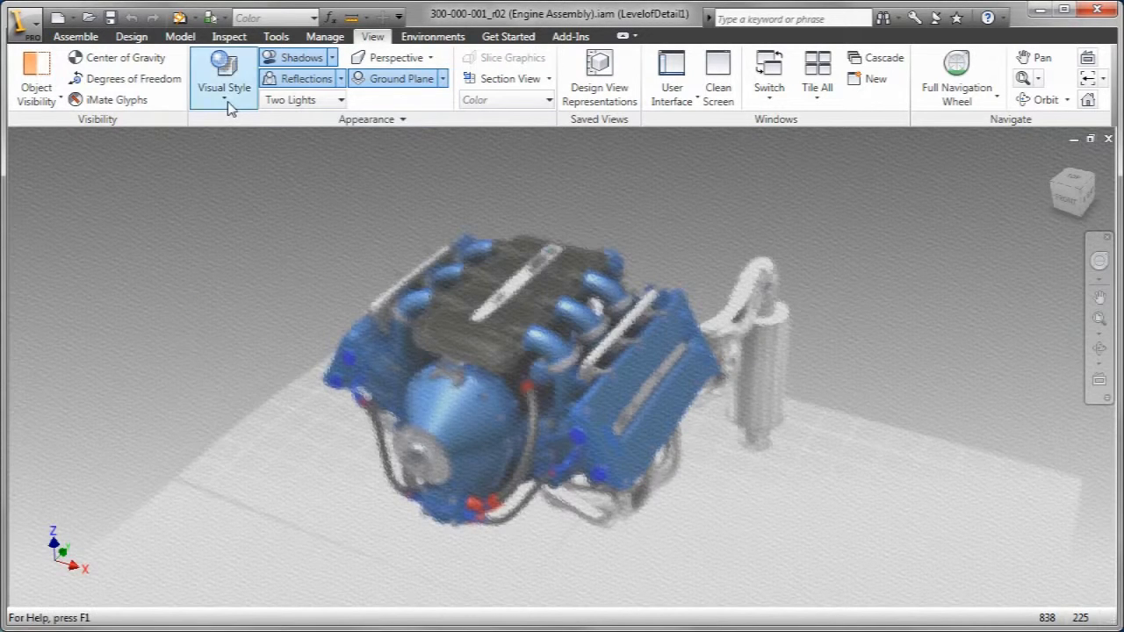
left_click(223, 79)
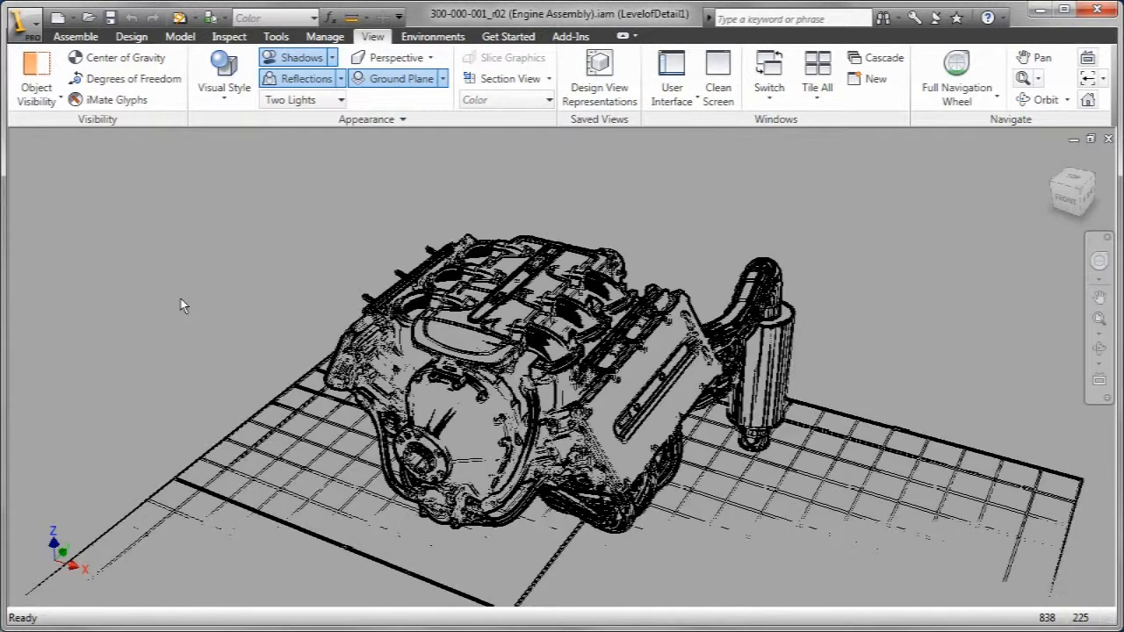
left_click(223, 67)
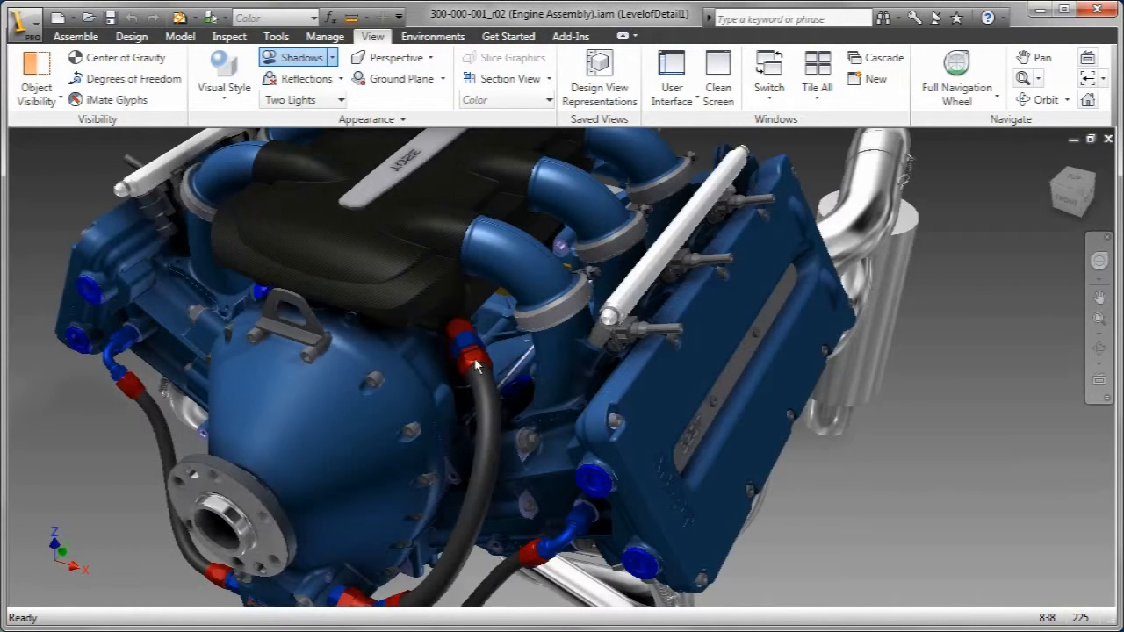
Create a new colour style named Blue Anodized in the Style and Standard Editor.
left_click(226, 17)
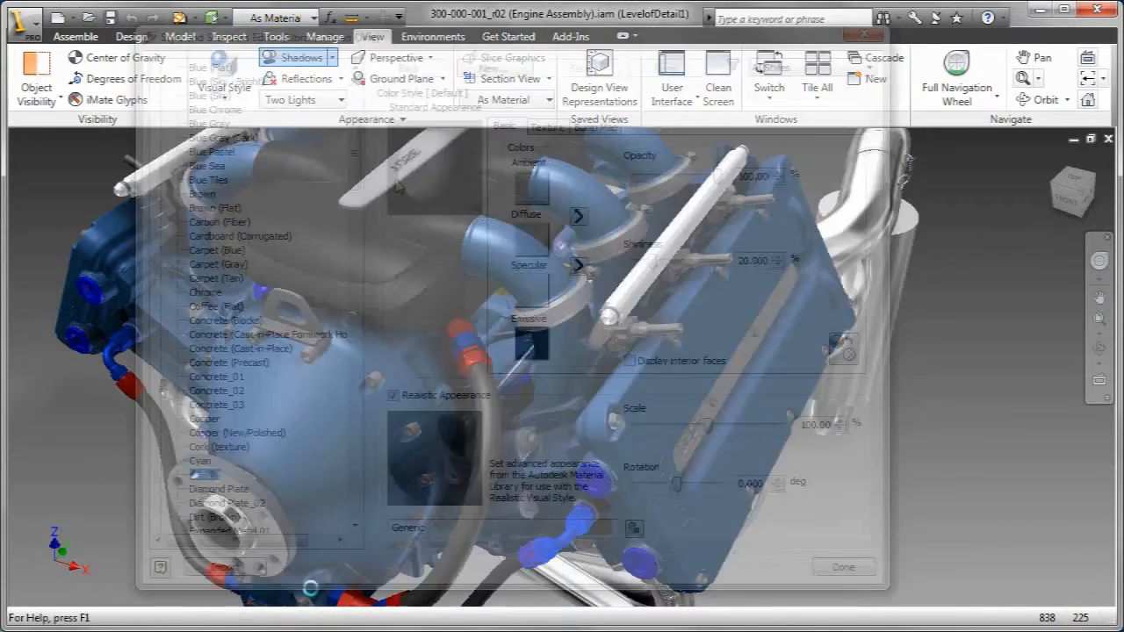
left_click(493, 67)
type("Blue Anodized")
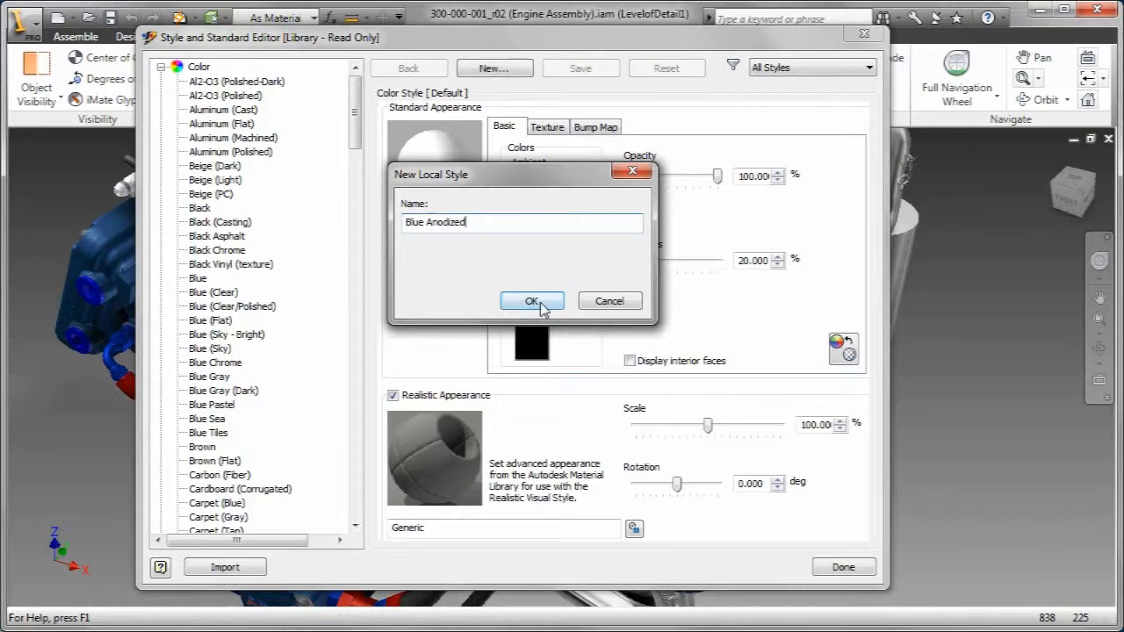
left_click(530, 302)
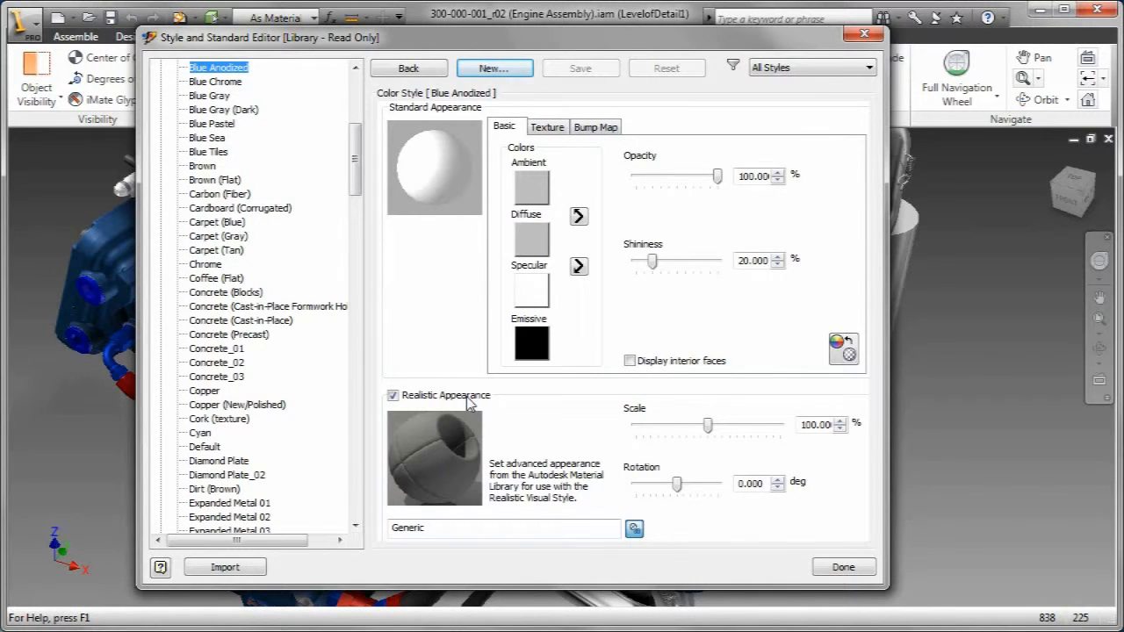
Assign the Anodized - Blue material from the Autodesk Material Library and finish the style.
left_click(634, 526)
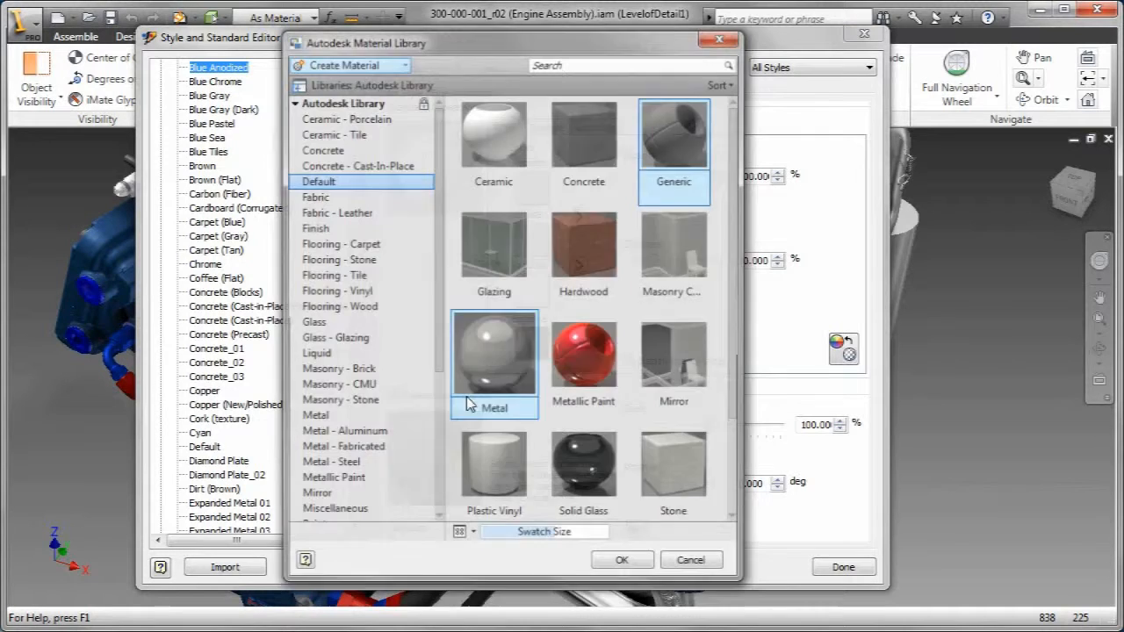
left_click(344, 432)
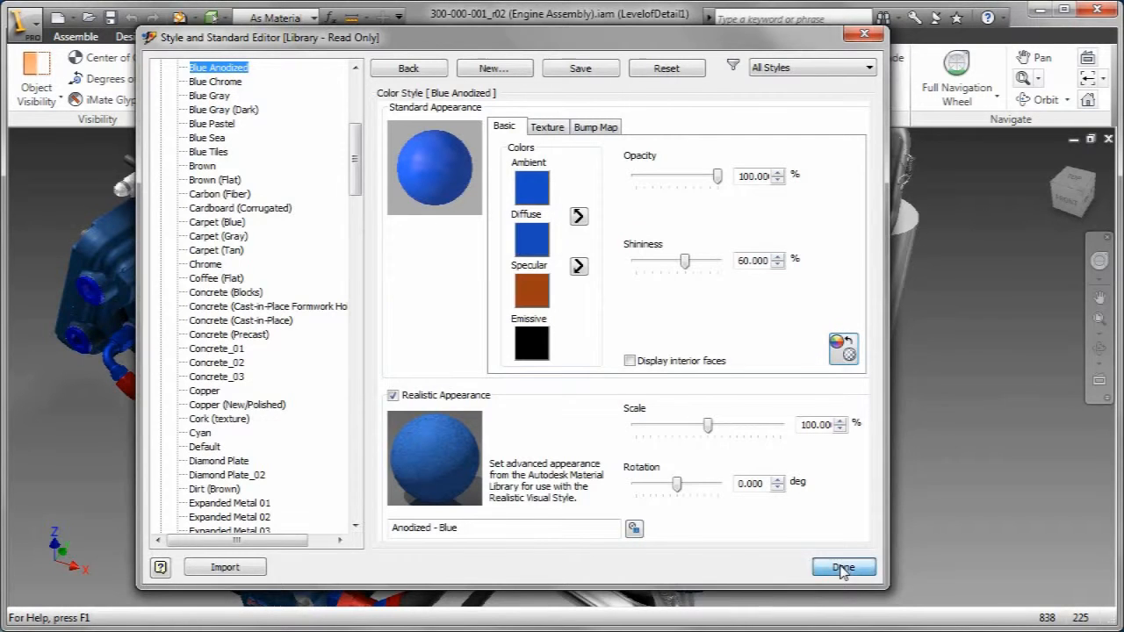
left_click(843, 566)
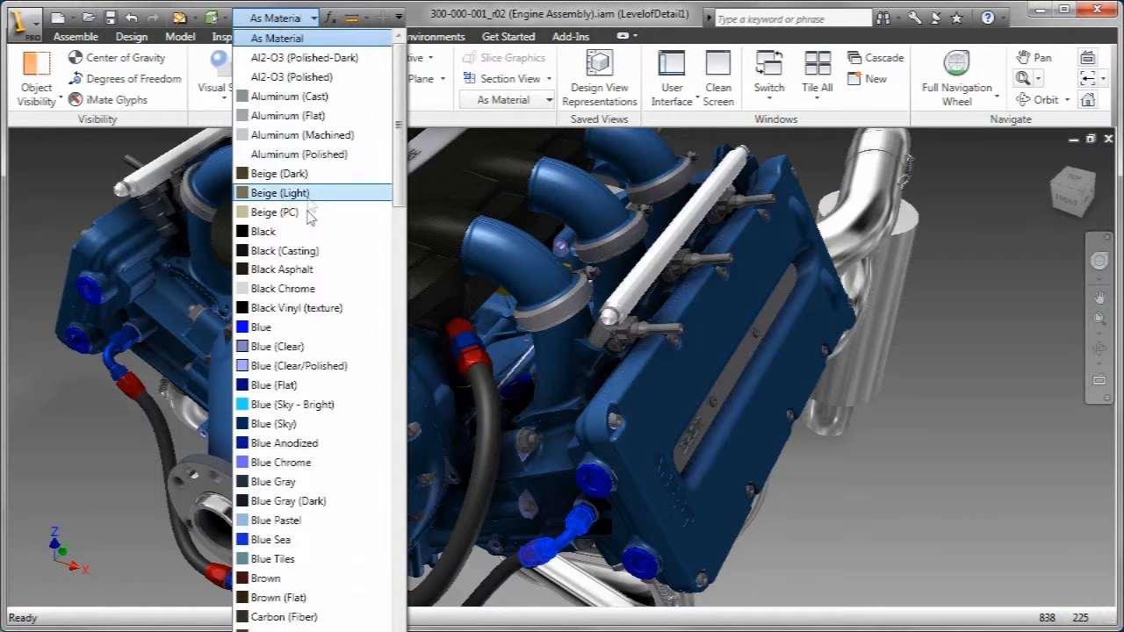
Browse down the appearance list to the metal styles and apply the blue appearance to the engine.
left_click(283, 442)
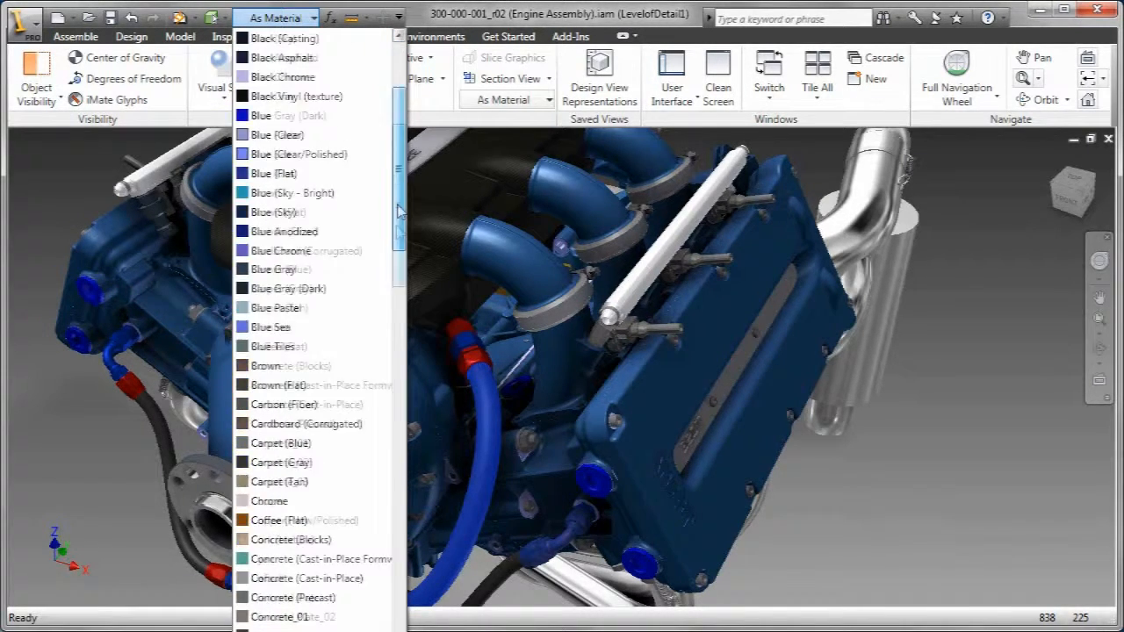
scroll("down", 3)
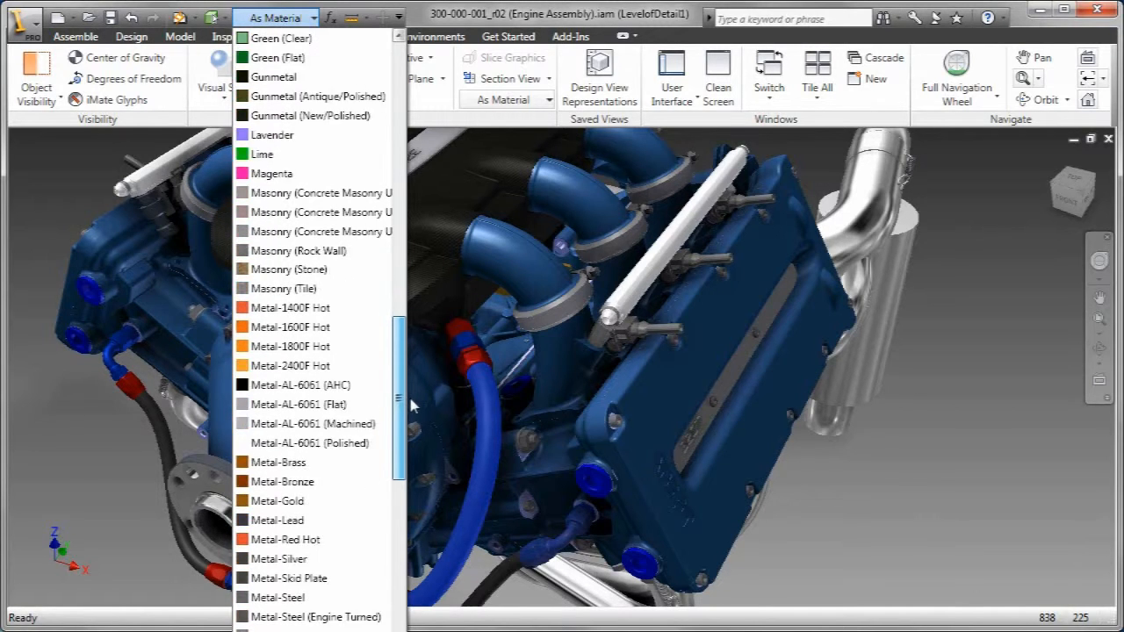
scroll("down", 3)
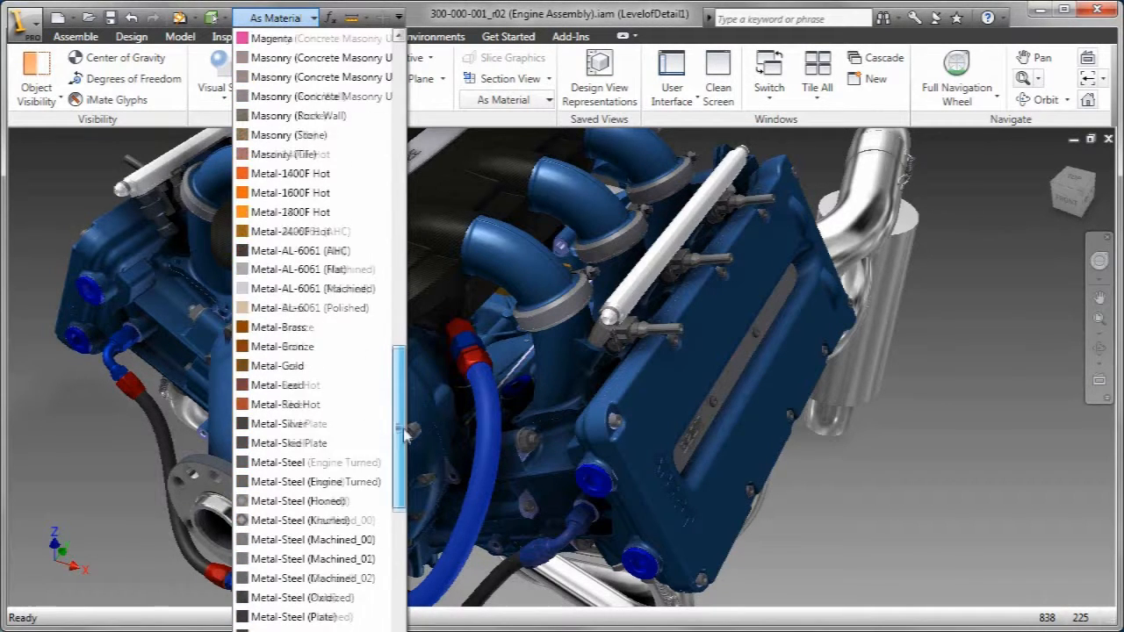
left_click(279, 461)
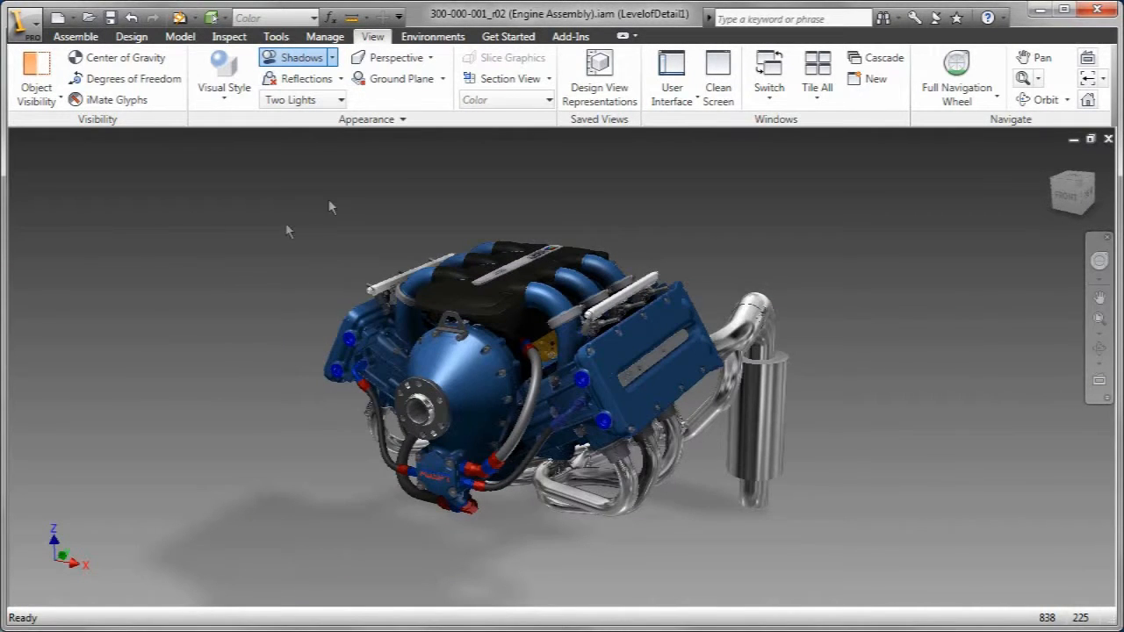
In the Two Lights settings, adjust the first light's brightness and select Light 2.
left_click(299, 99)
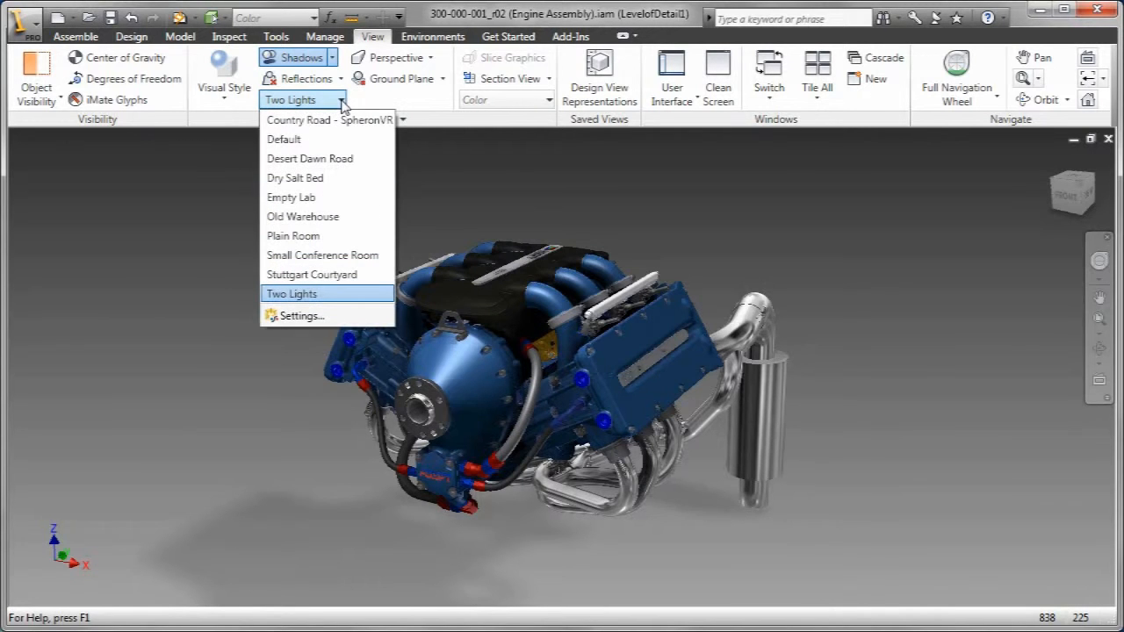
left_click(302, 316)
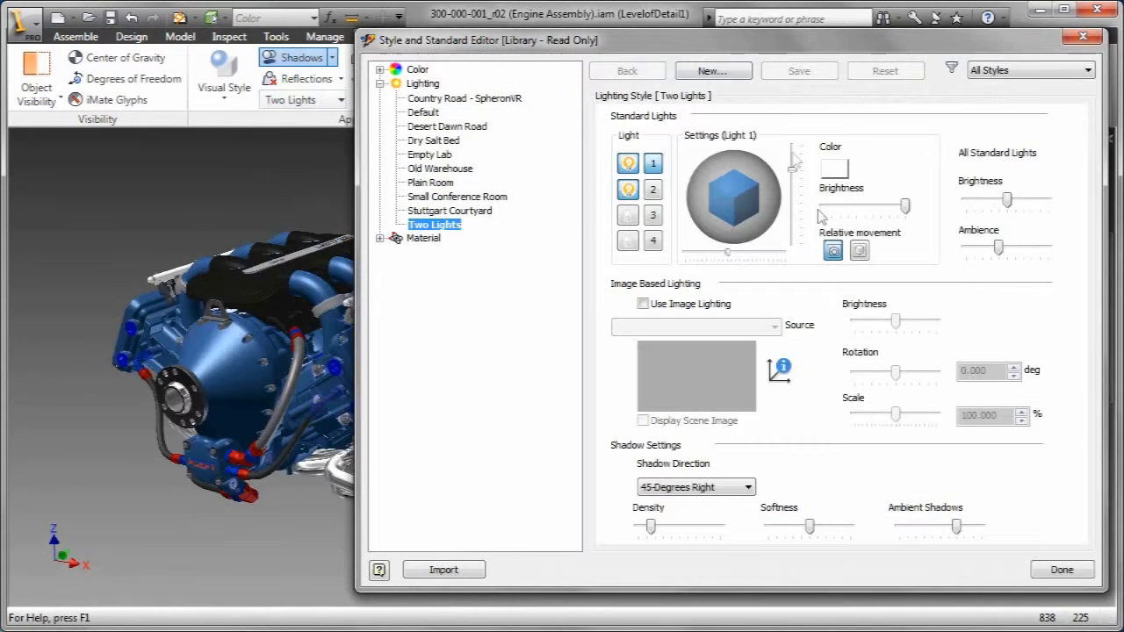
left_click_drag(1008, 207, 1019, 207)
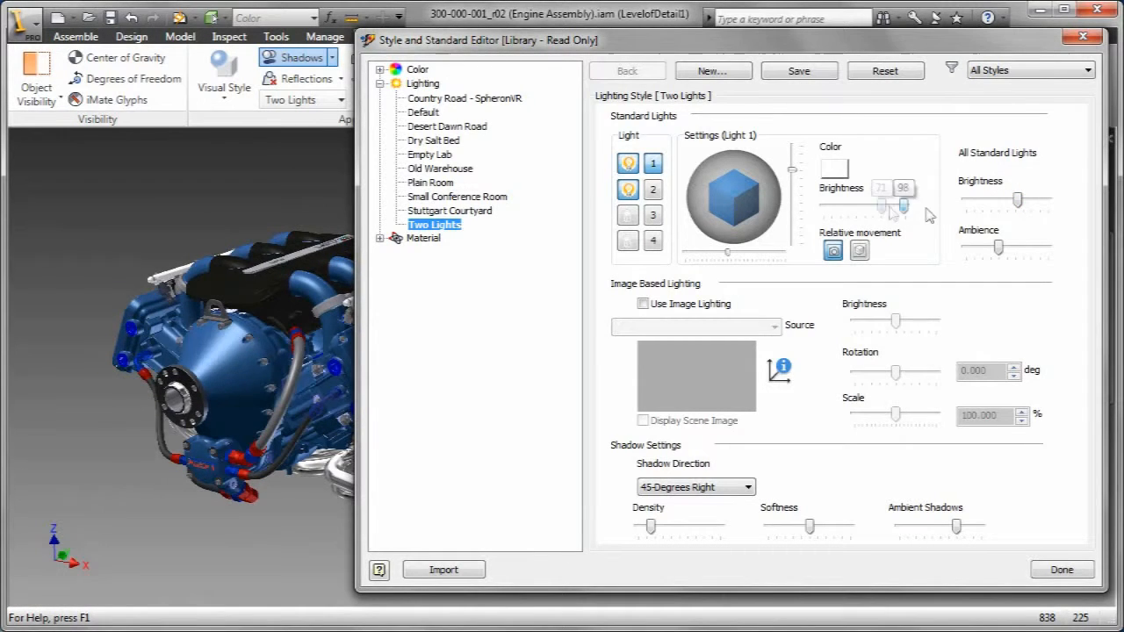
left_click(629, 189)
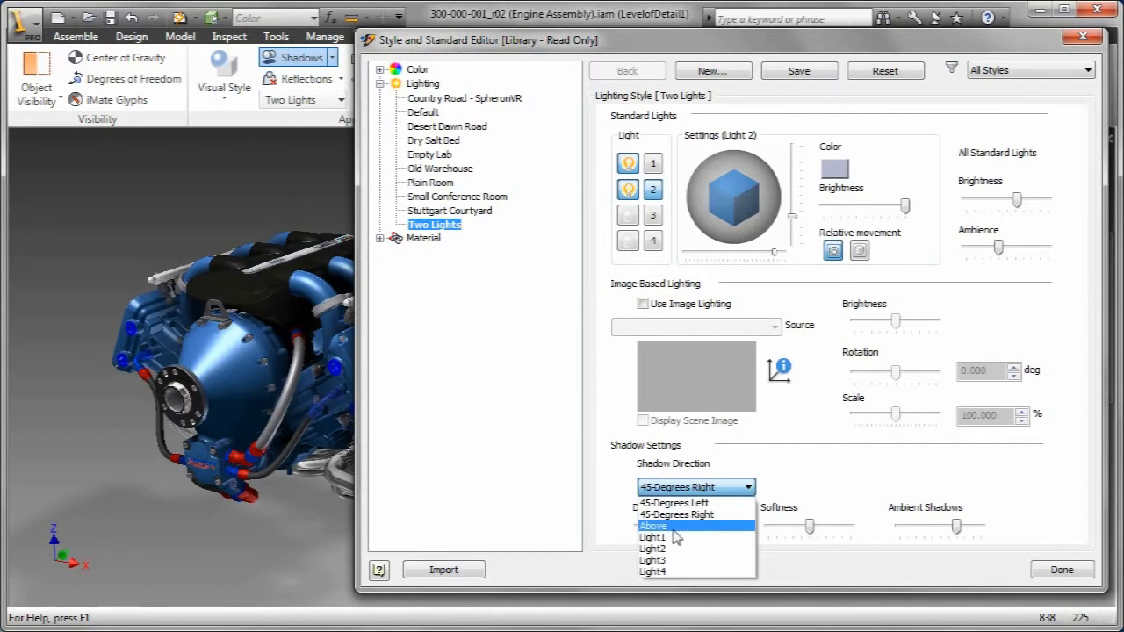
Set shadow direction to Above and adjust shadow density, softness and ambient shadows.
left_click(653, 525)
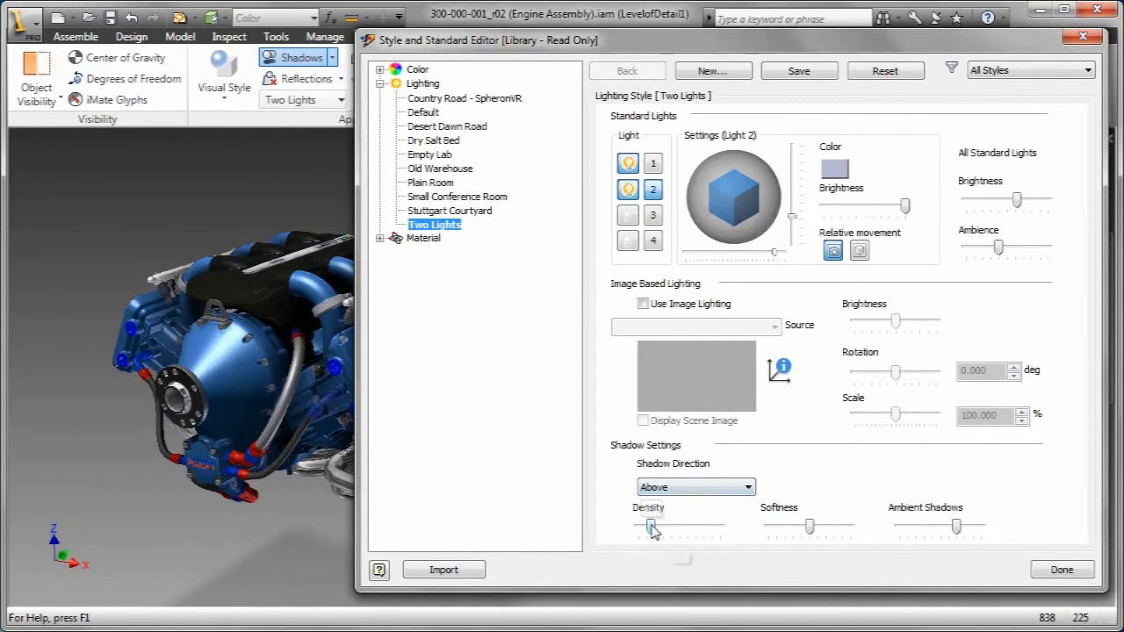
left_click_drag(651, 527, 674, 527)
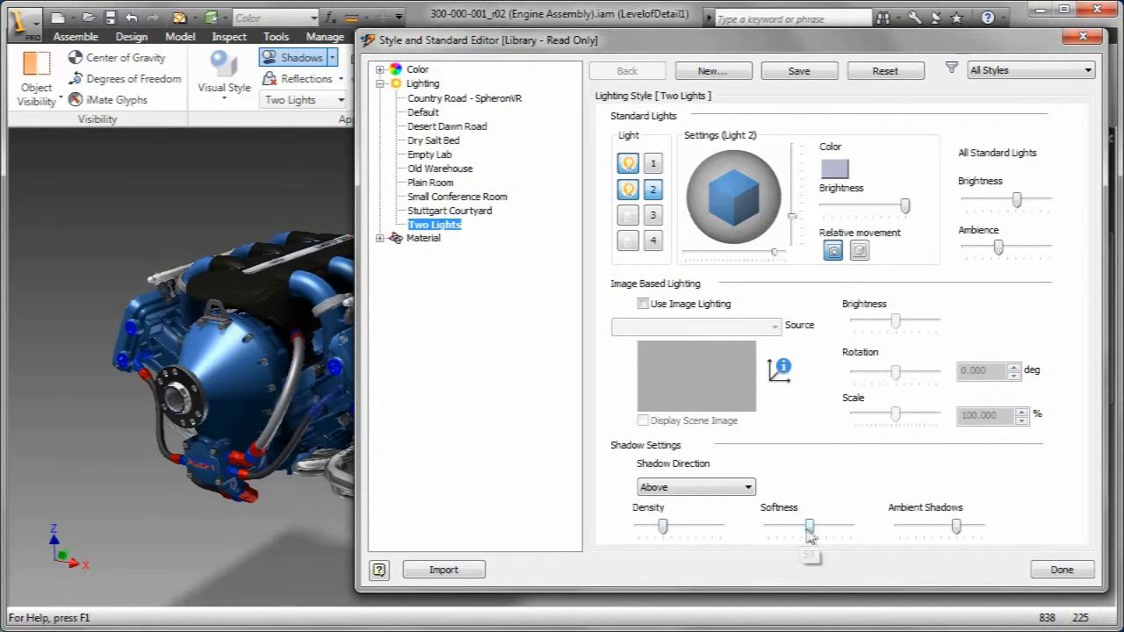
left_click_drag(809, 527, 955, 526)
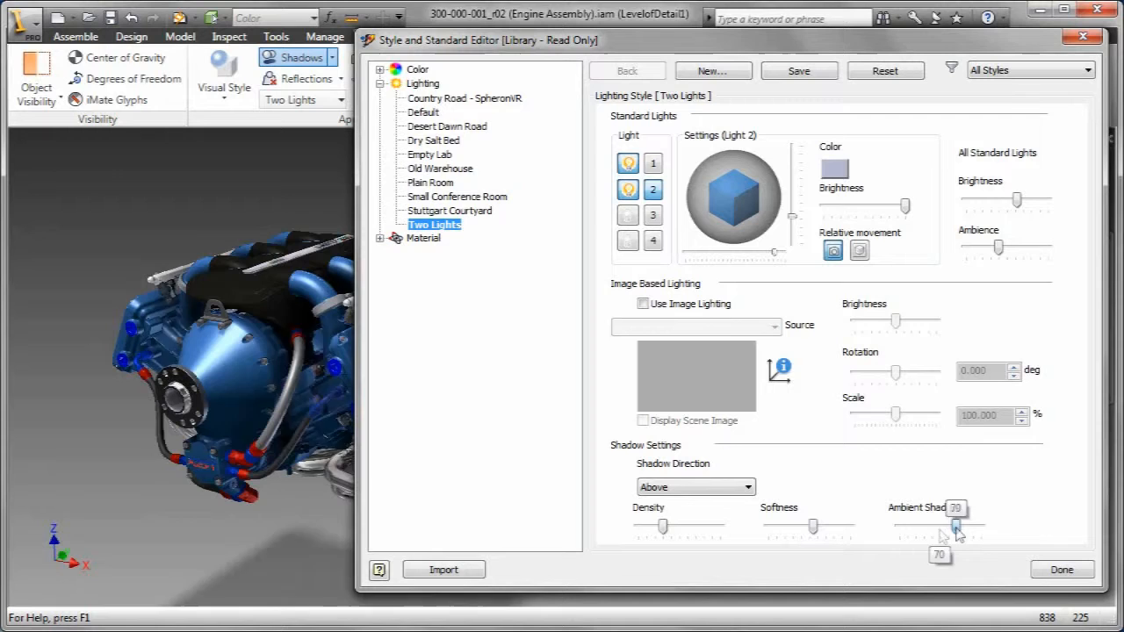
left_click_drag(955, 525, 962, 525)
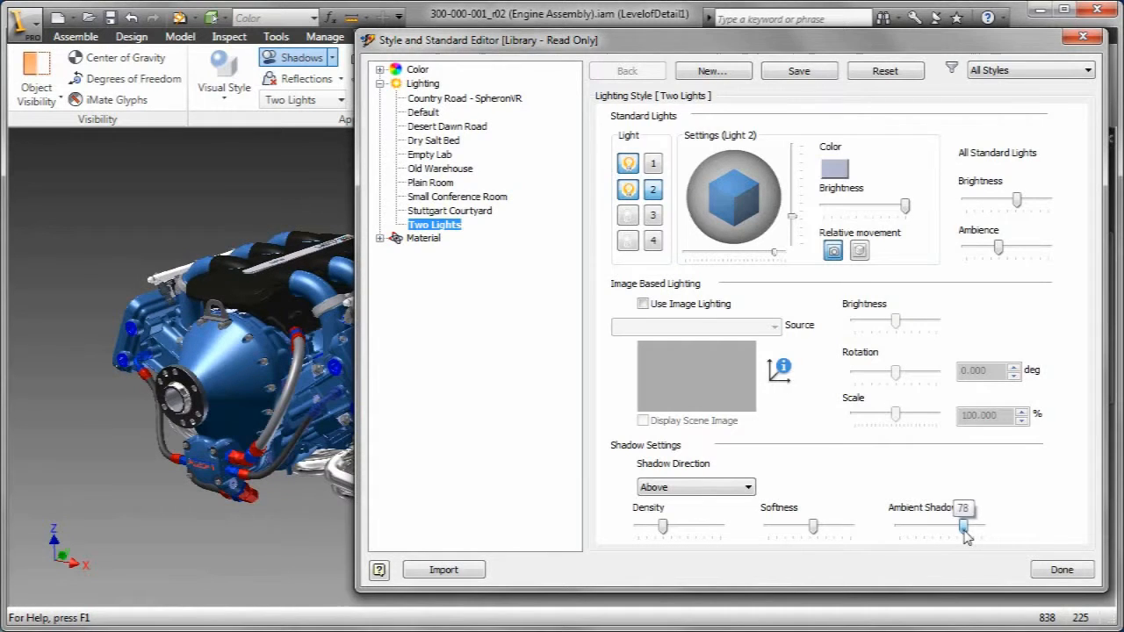
left_click_drag(962, 525, 962, 525)
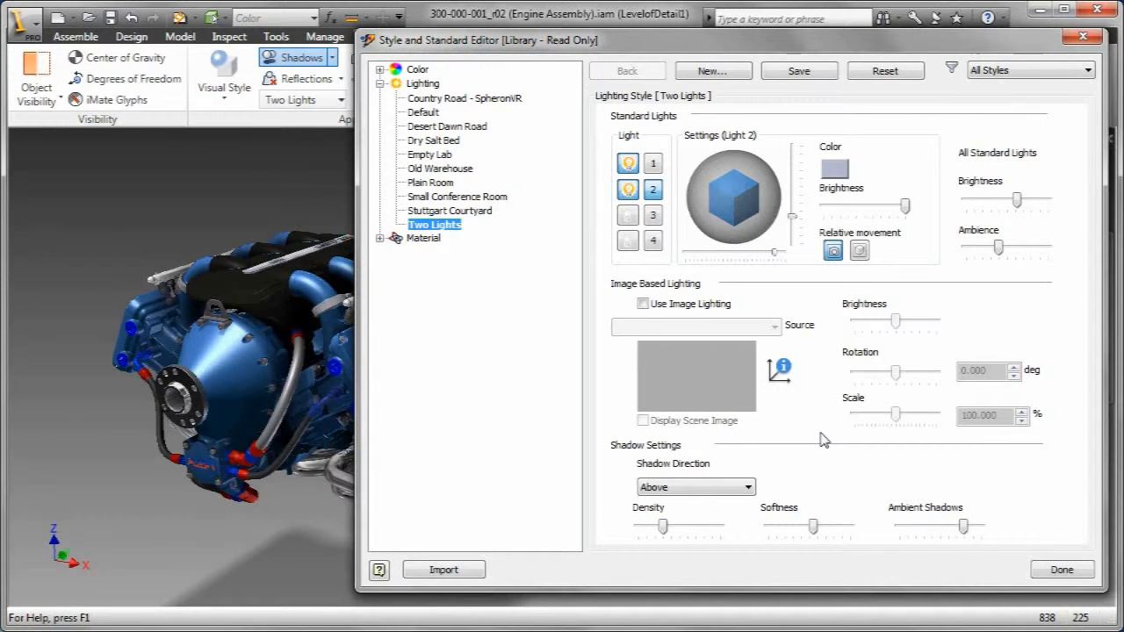
Enable image-based lighting, try Dry Salt Bed, then choose the Old Warehouse environment.
left_click(642, 303)
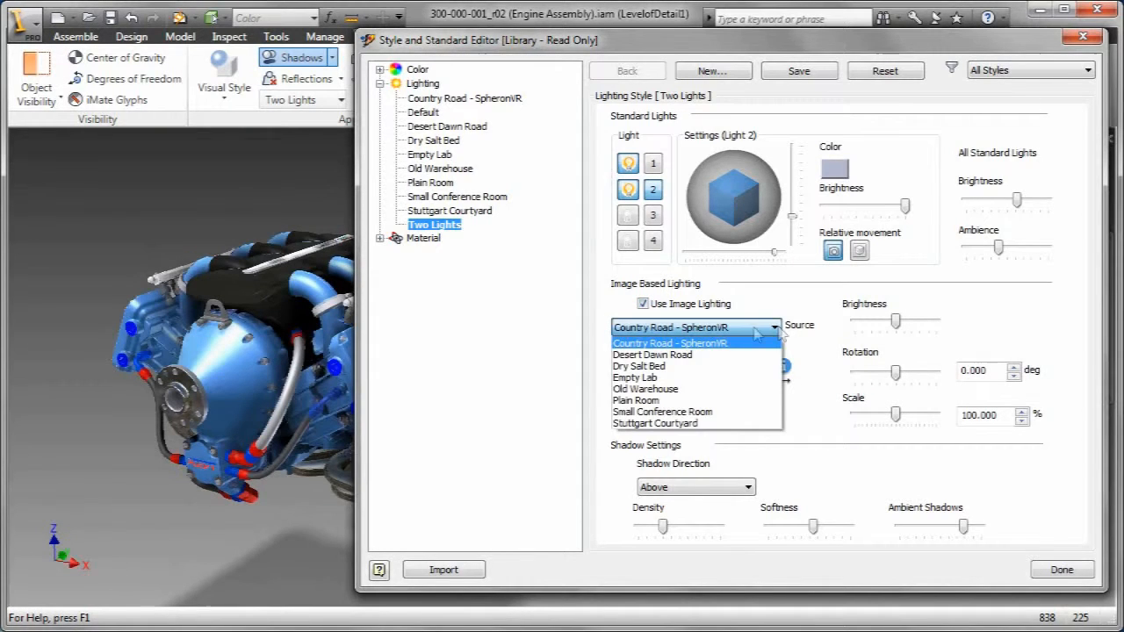
mouse_move(664, 401)
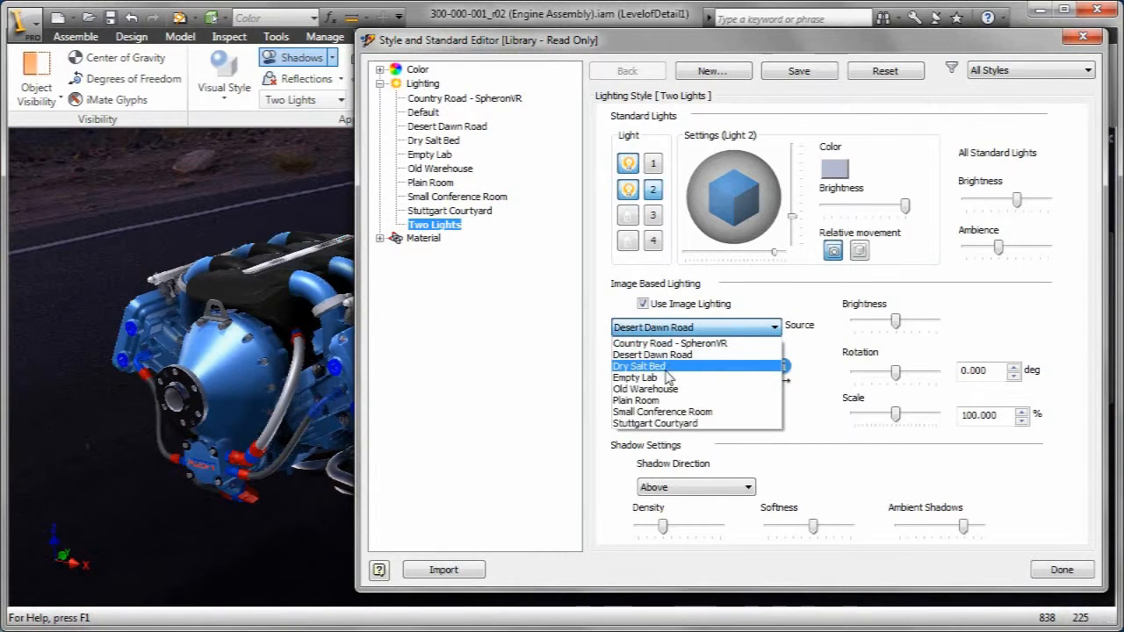
left_click(639, 367)
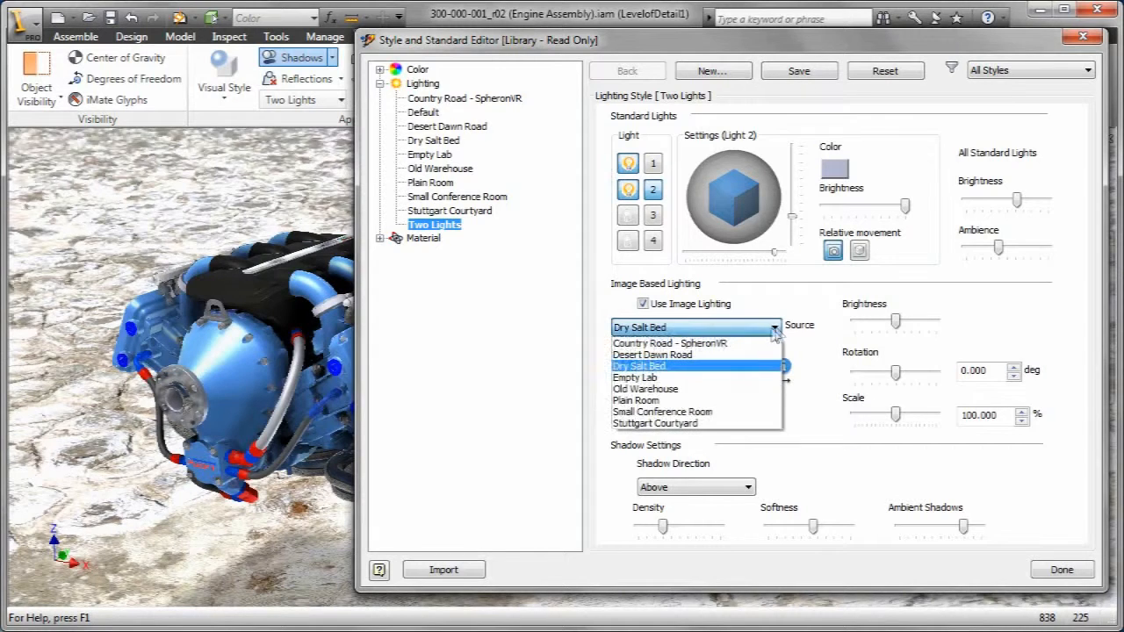
left_click(644, 390)
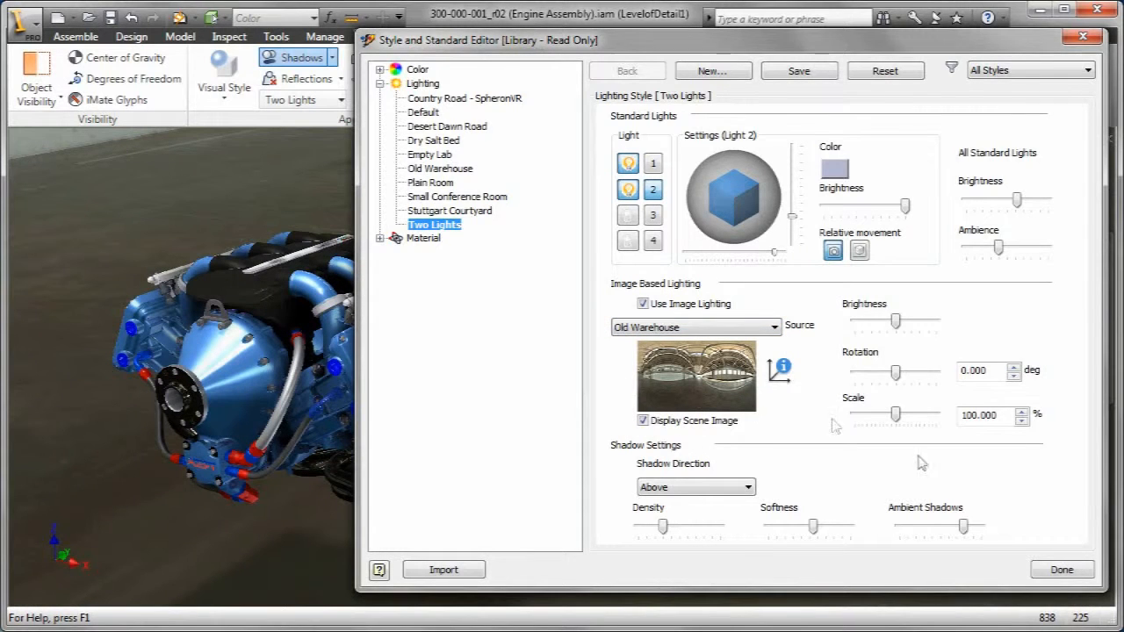
Finish editing the lighting style and confirm saving the edits.
left_click(1061, 569)
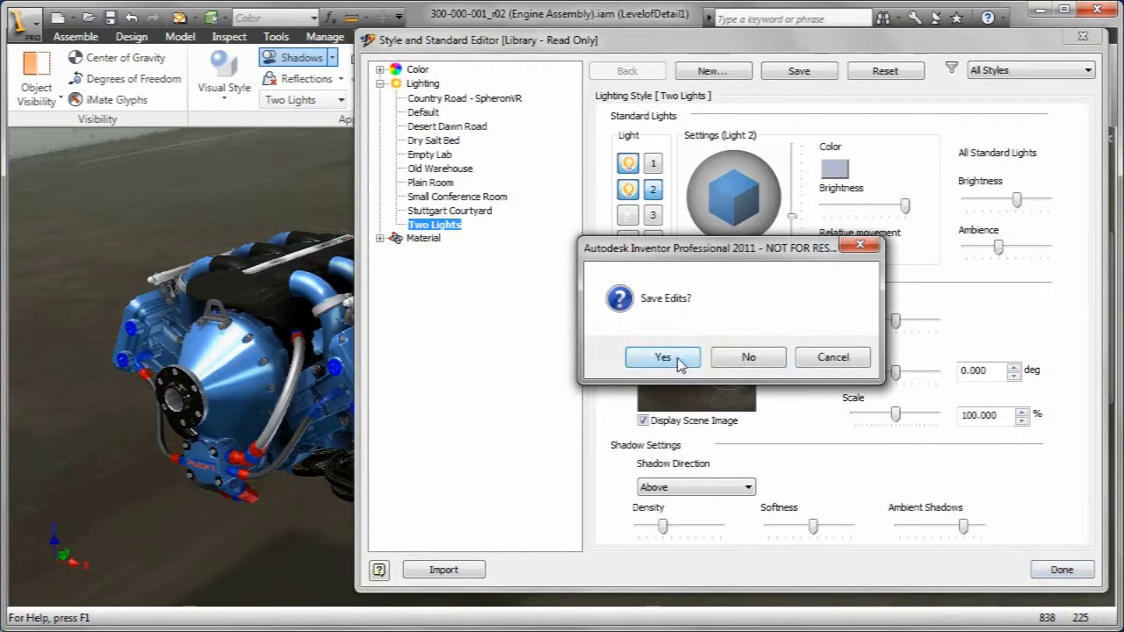
left_click(660, 358)
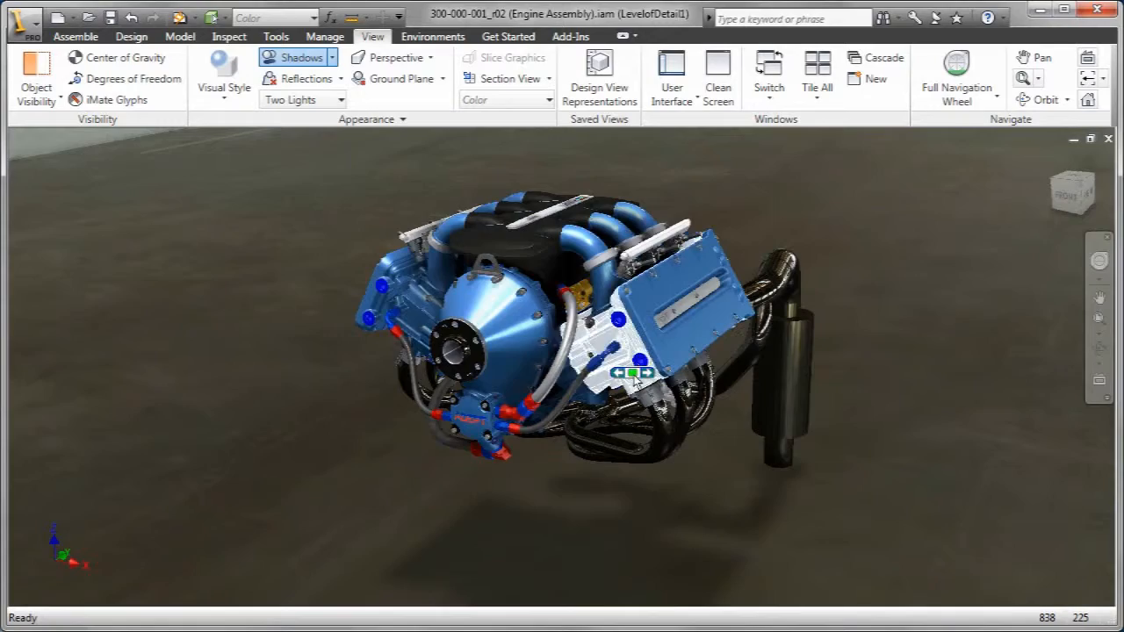
Activate the Viz_Section level of detail to show the engine cut away in section.
left_click_drag(632, 373, 741, 407)
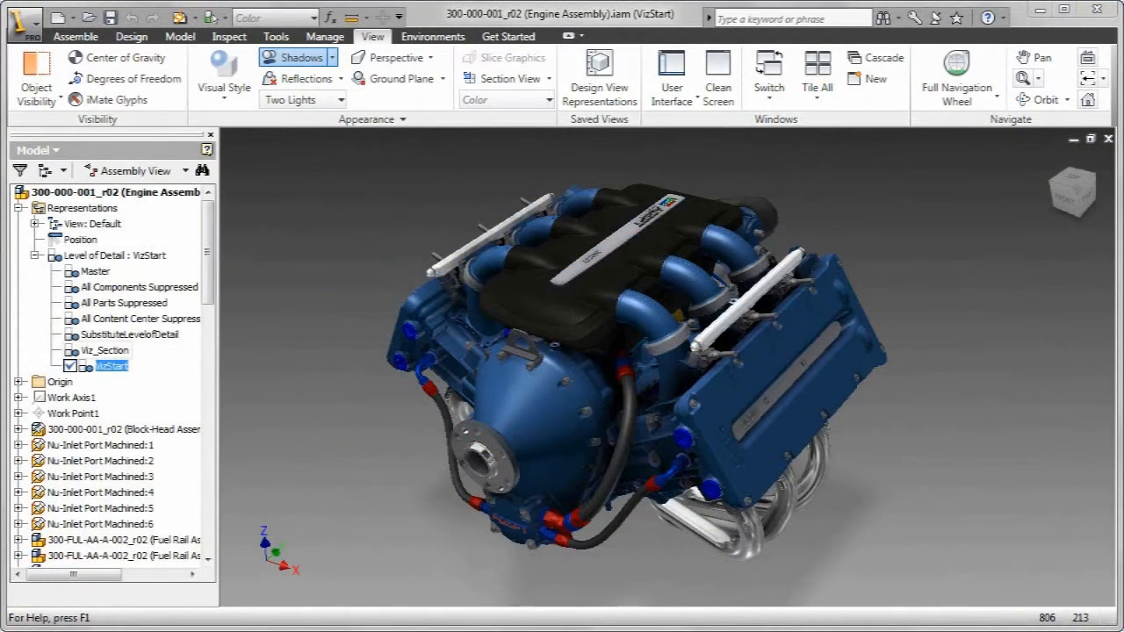
left_click(98, 351)
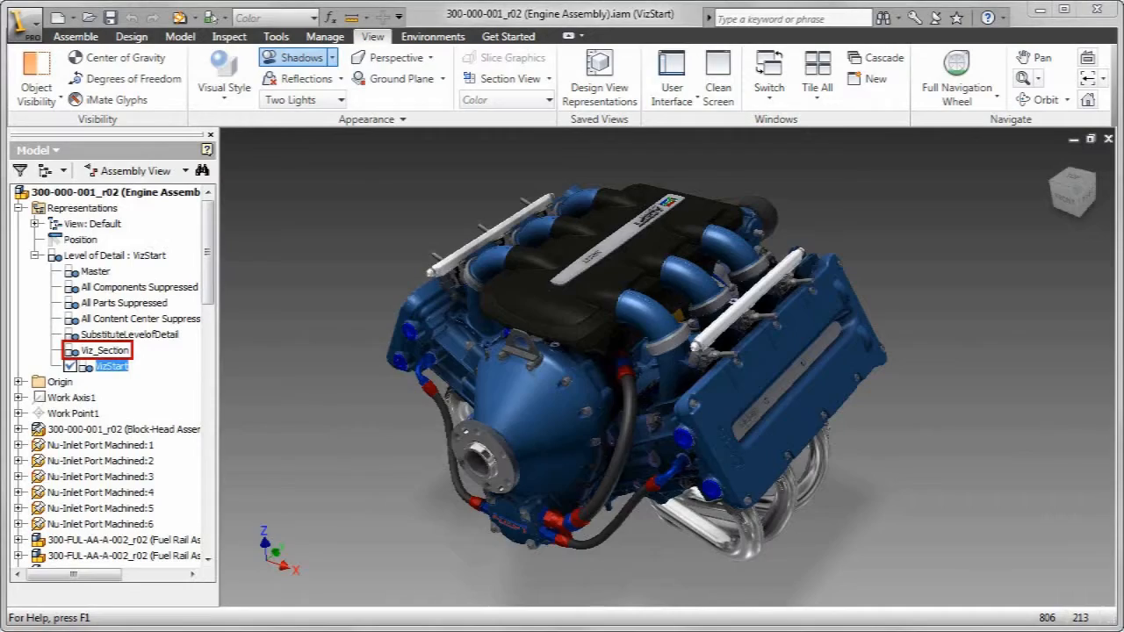
double_click(112, 350)
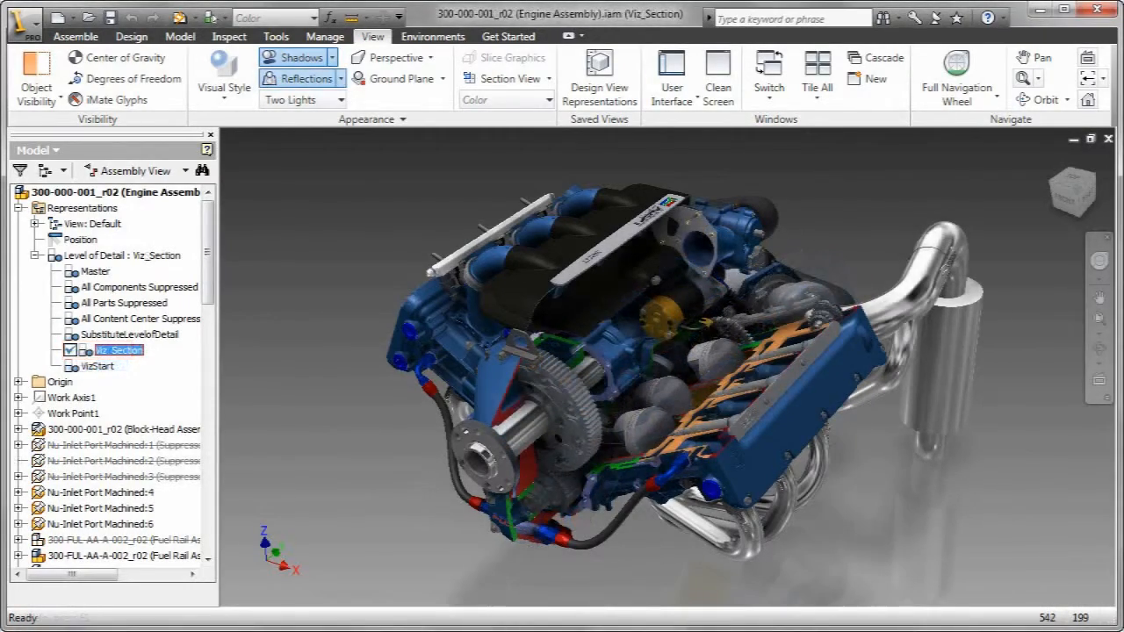